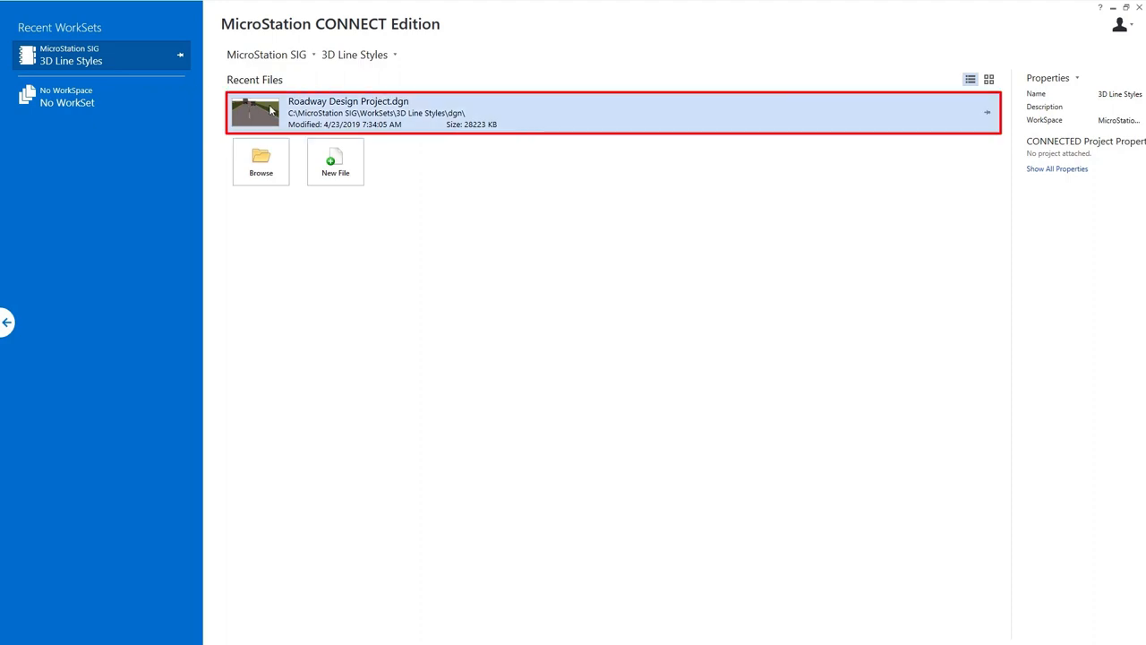
- Open Roadway Design Project.dgn from the Recent Files list
double_click(349, 113)
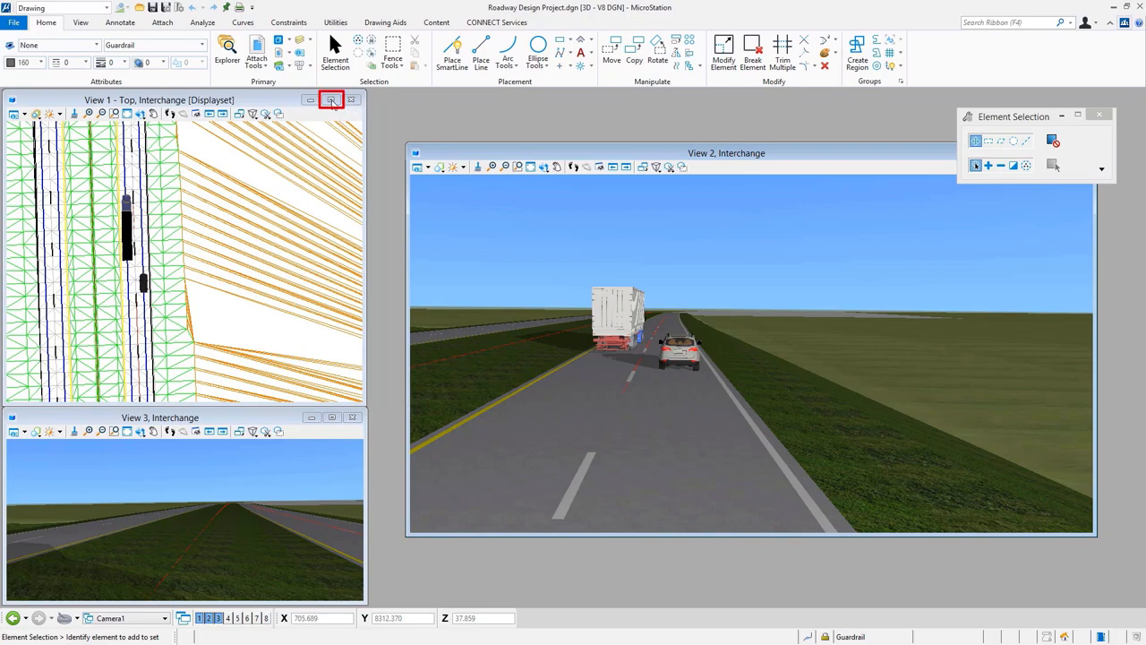
- Maximize View 1, then choose the B-spline by Points placement tool
click(334, 99)
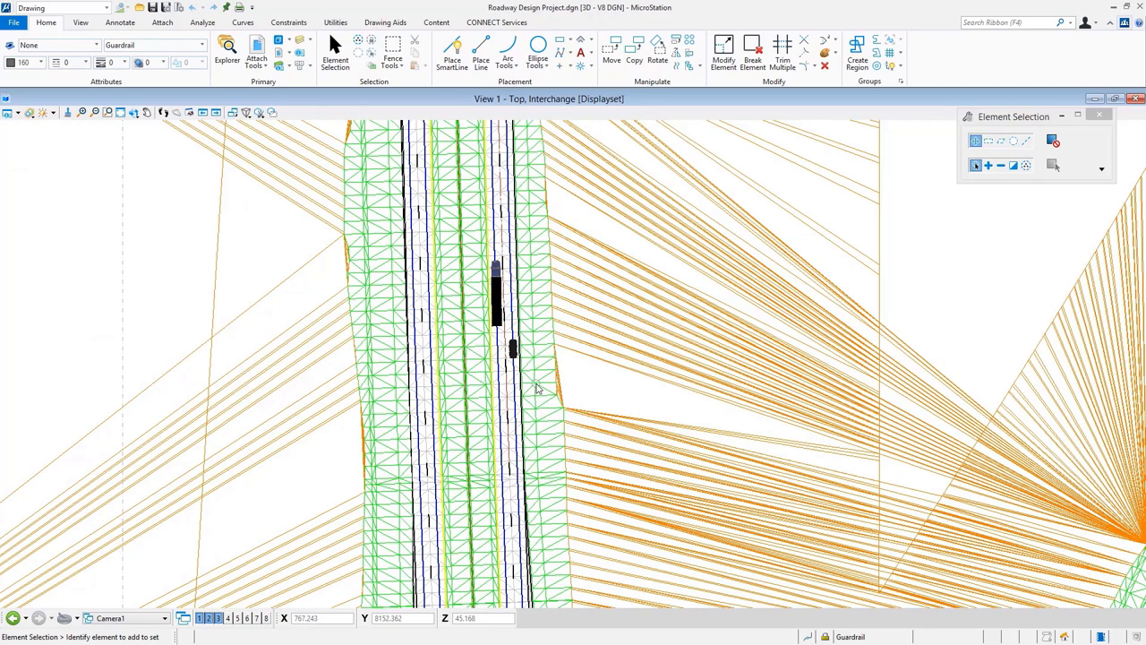
mouse_move(452, 49)
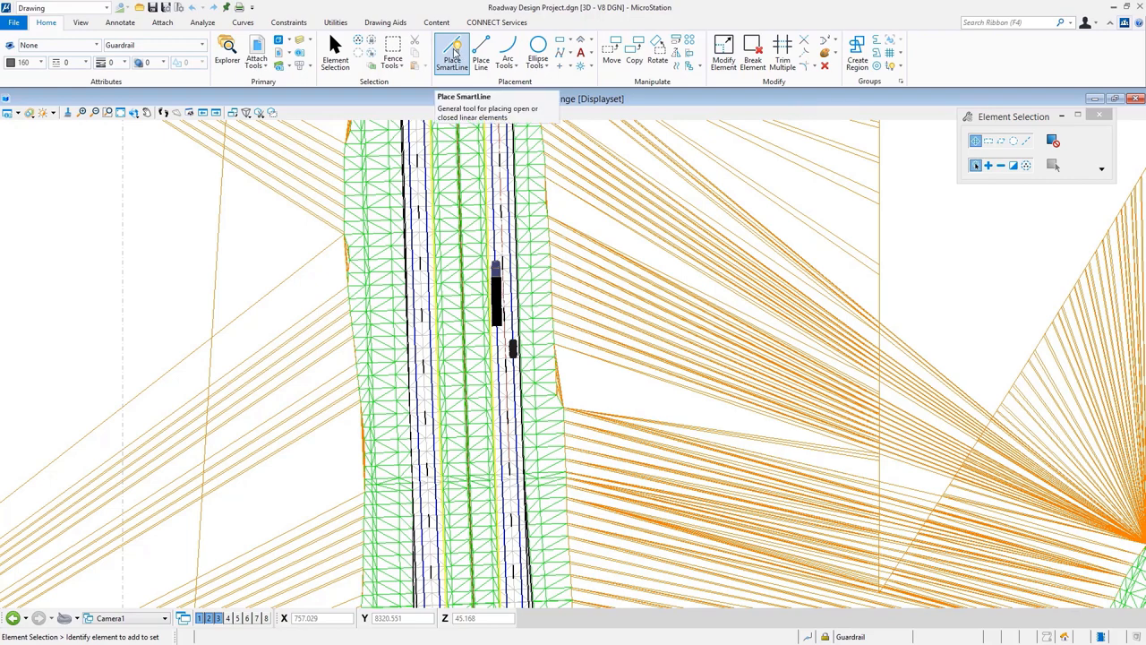
click(455, 50)
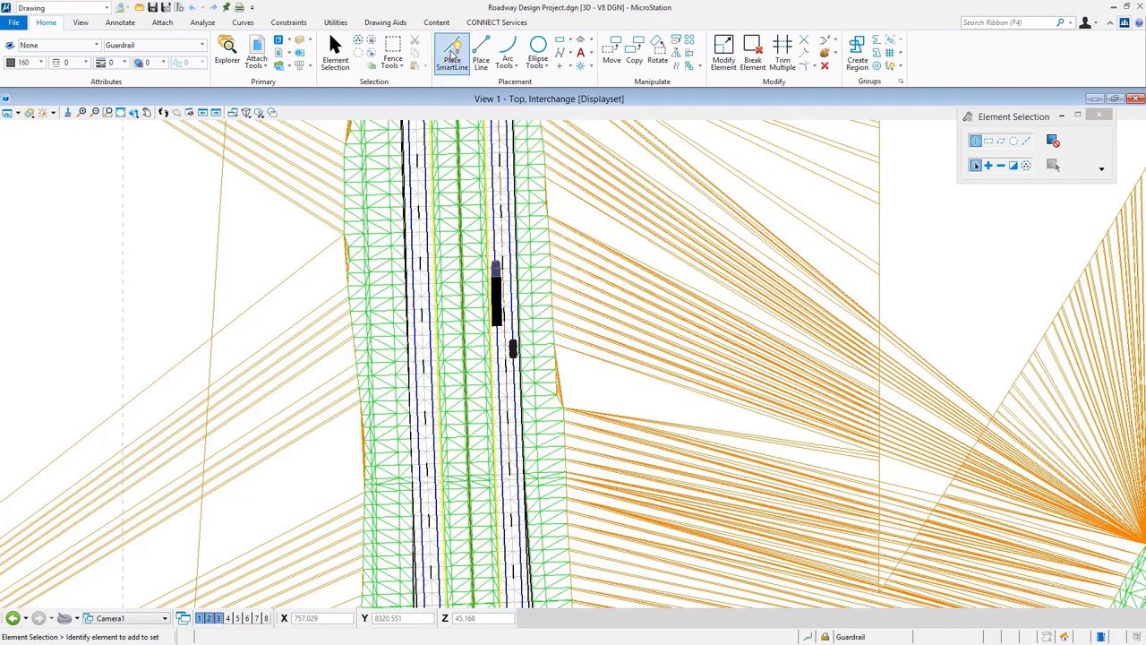
click(454, 46)
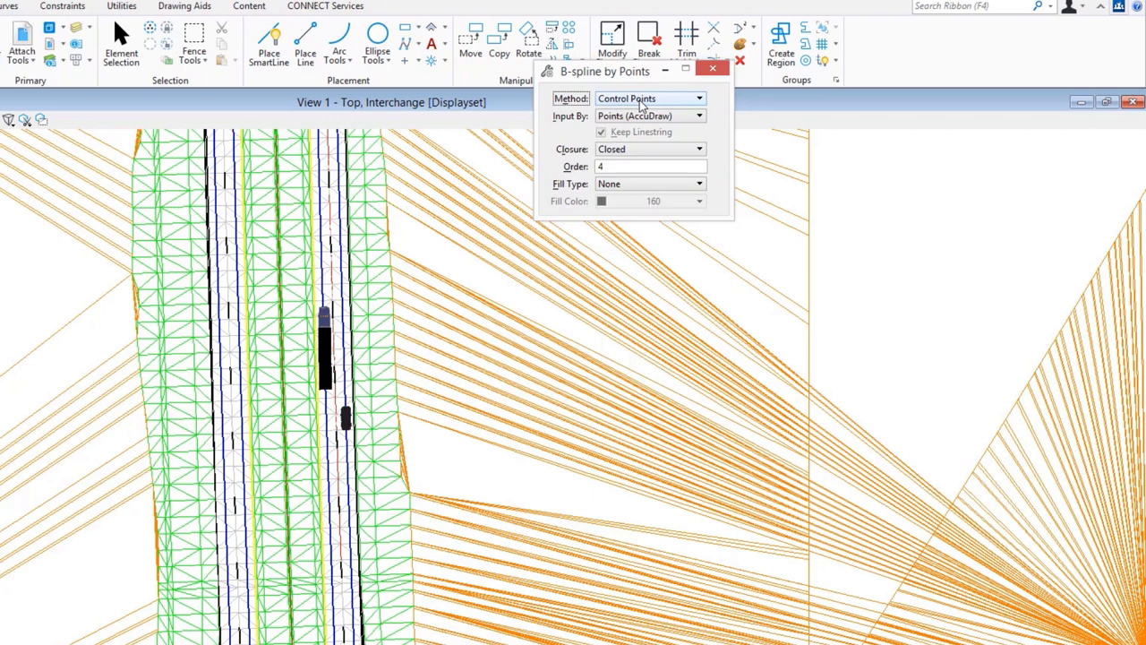
- Set the B-spline Method to Through Points
click(698, 98)
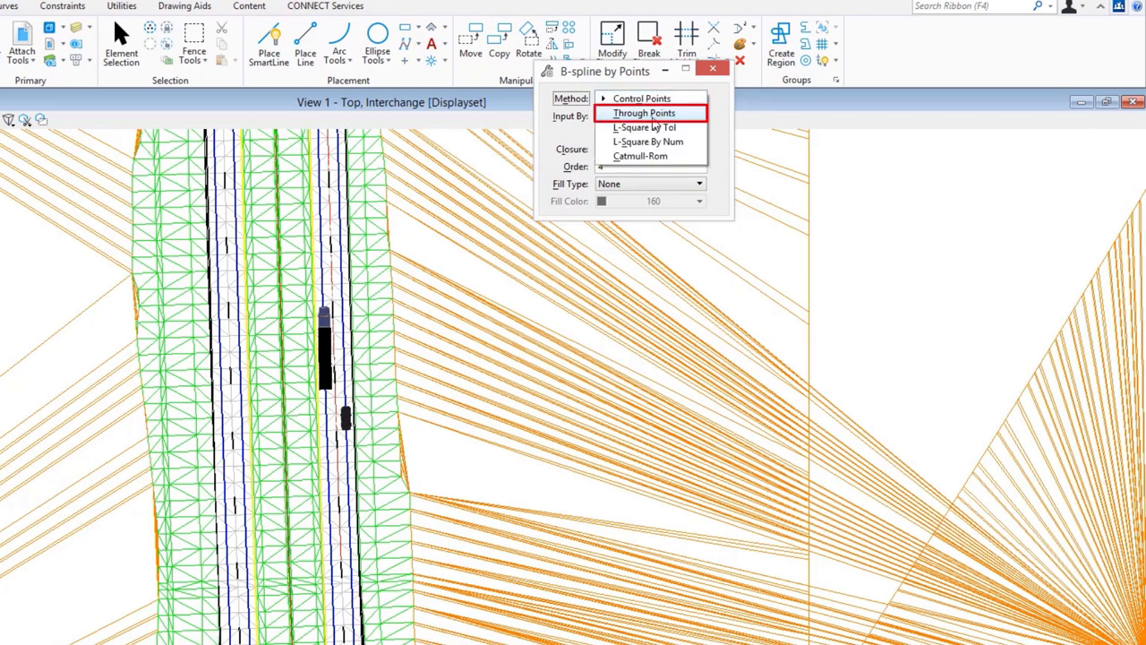
click(644, 113)
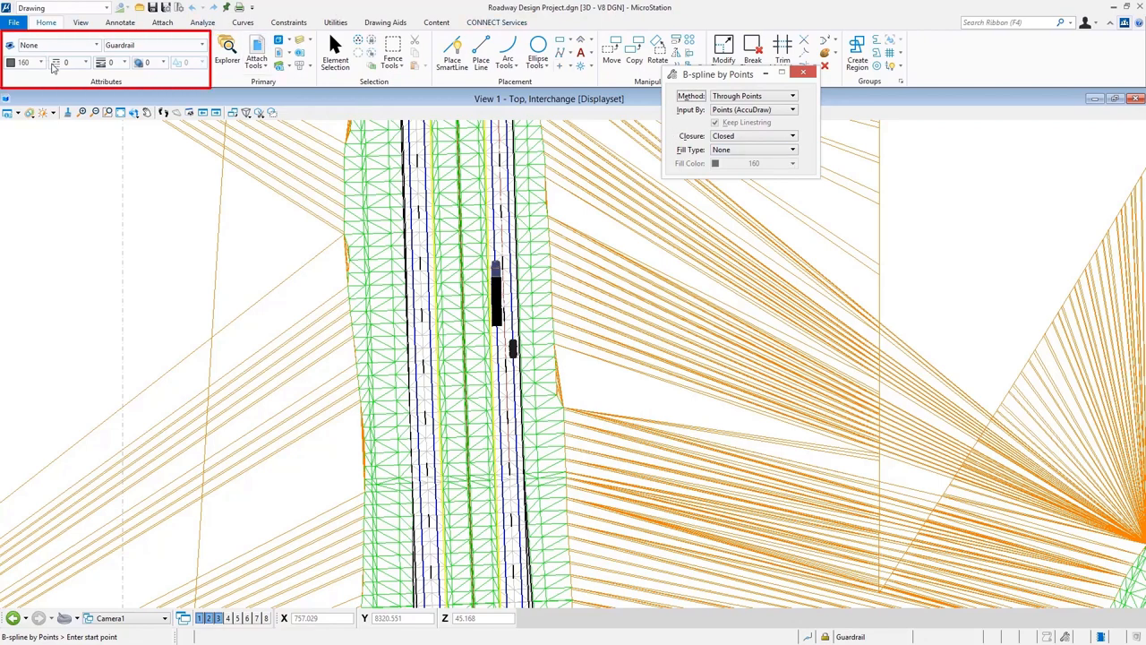
mouse_move(184, 88)
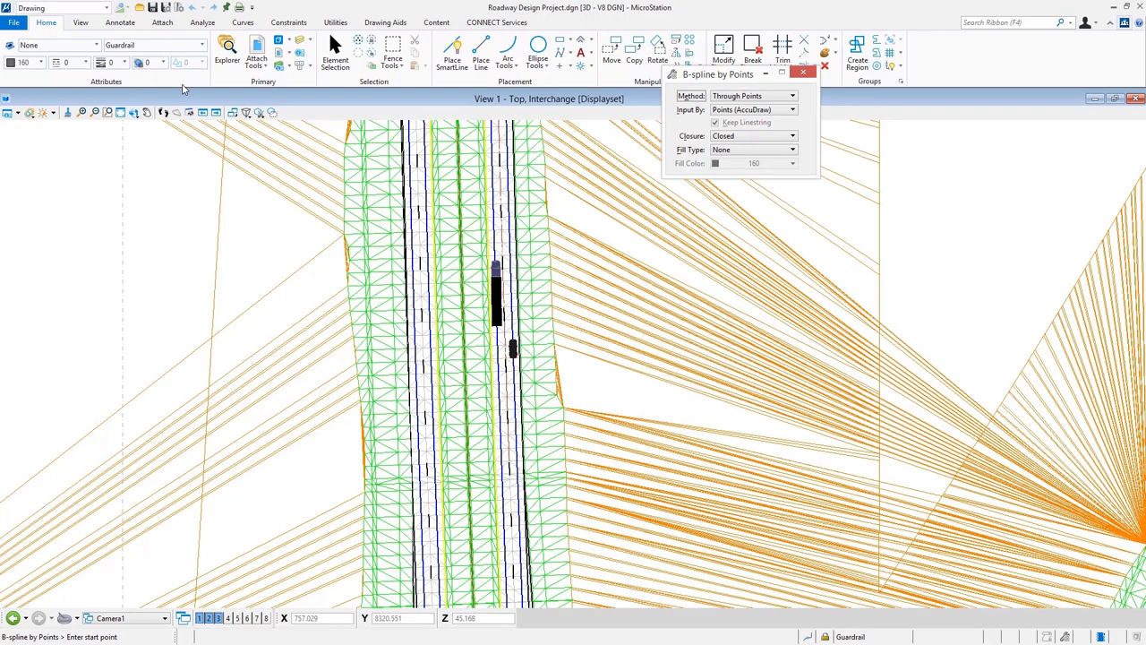
mouse_move(199, 89)
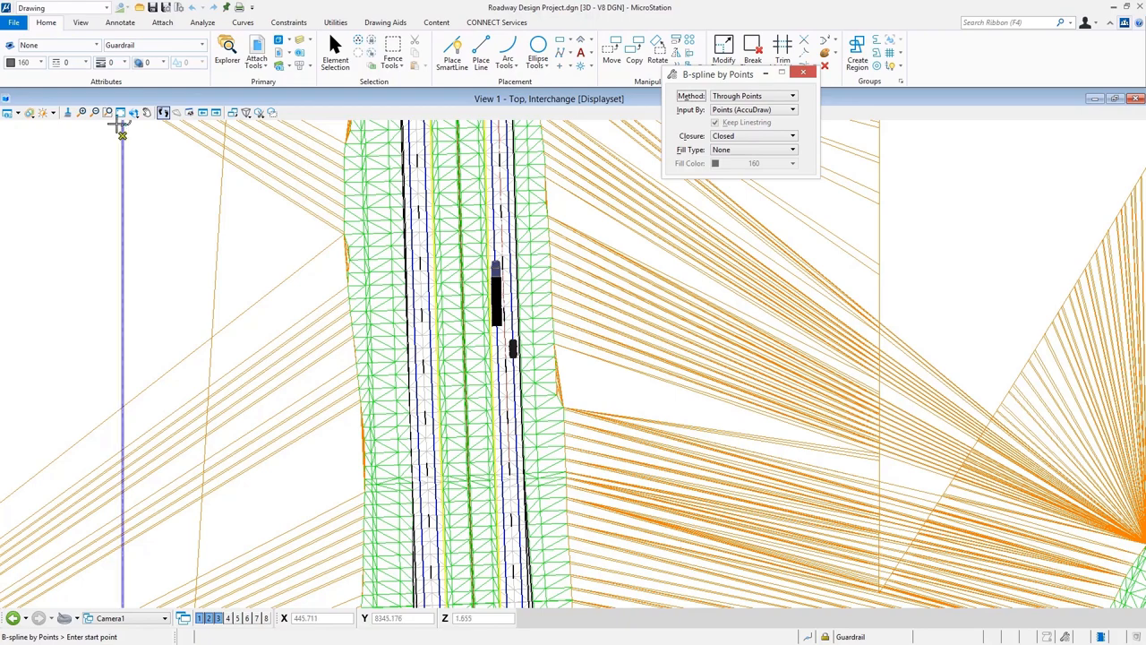
click(90, 63)
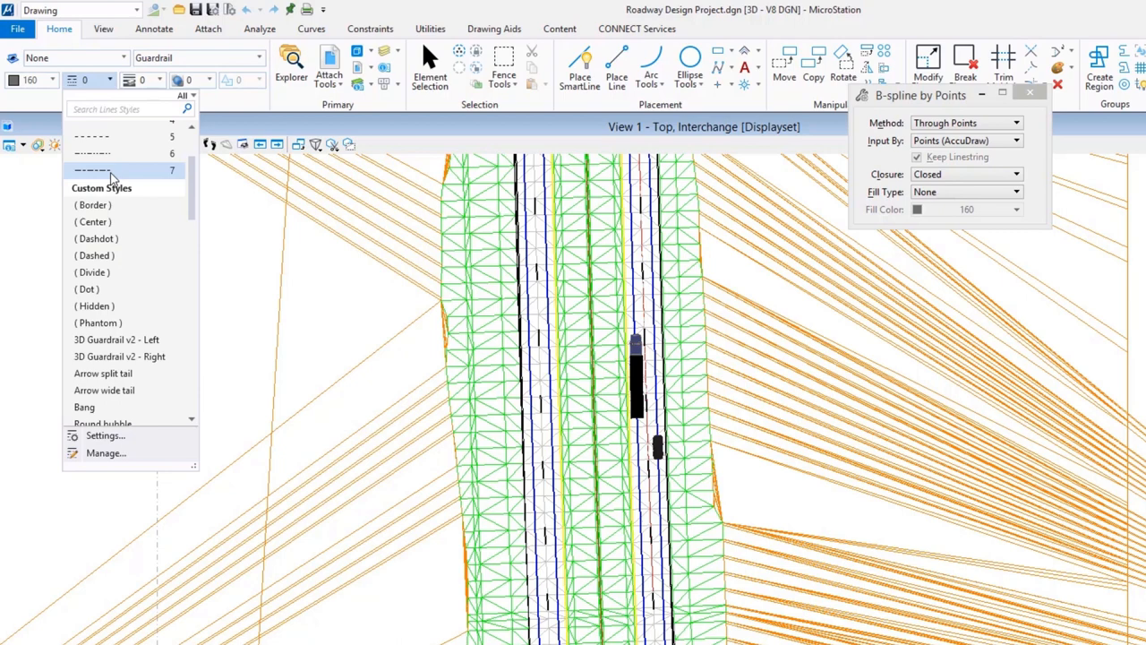
- Choose 3D Guardrail v2 - Right from the Custom Styles in the Line Style list
scroll(down, 3)
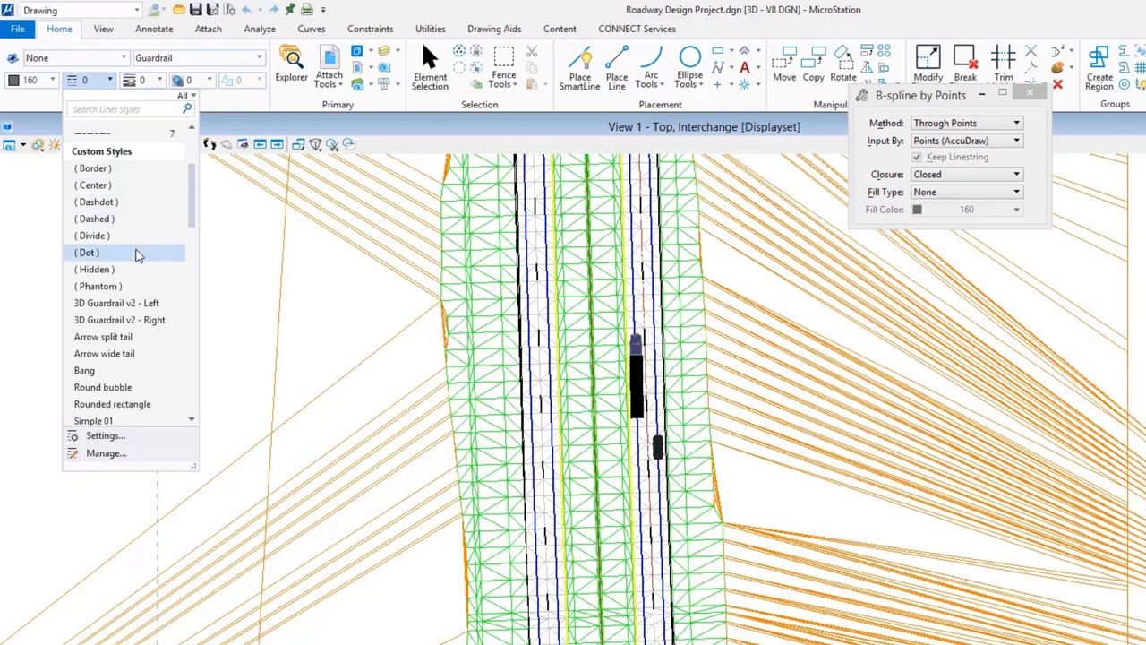
mouse_move(129, 251)
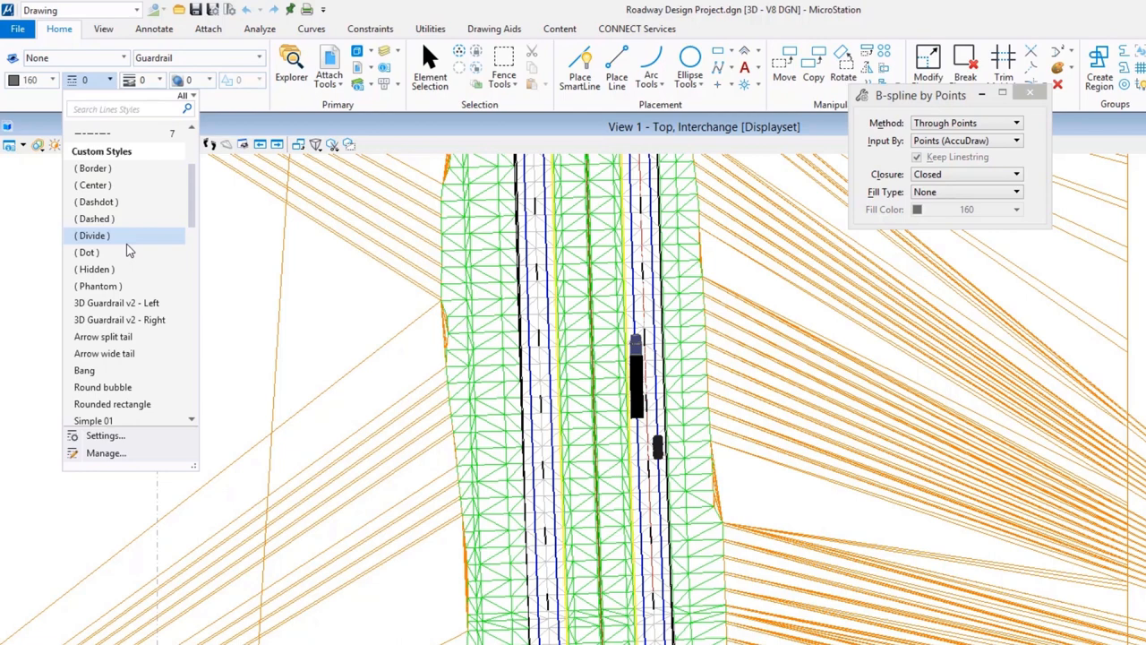
mouse_move(116, 303)
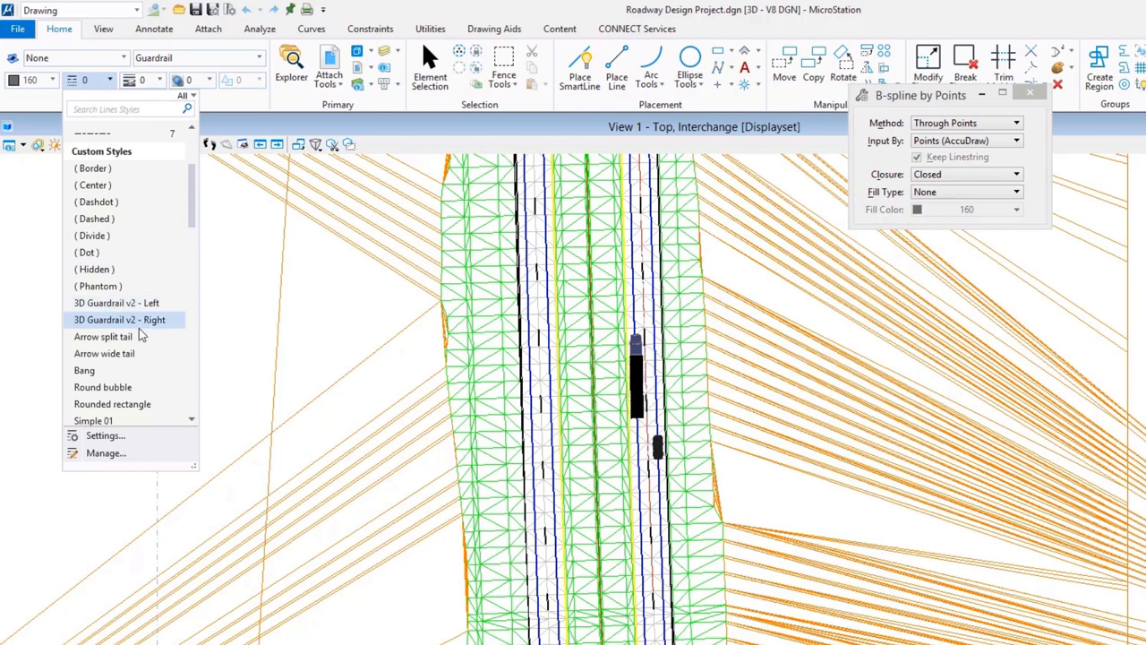
click(119, 320)
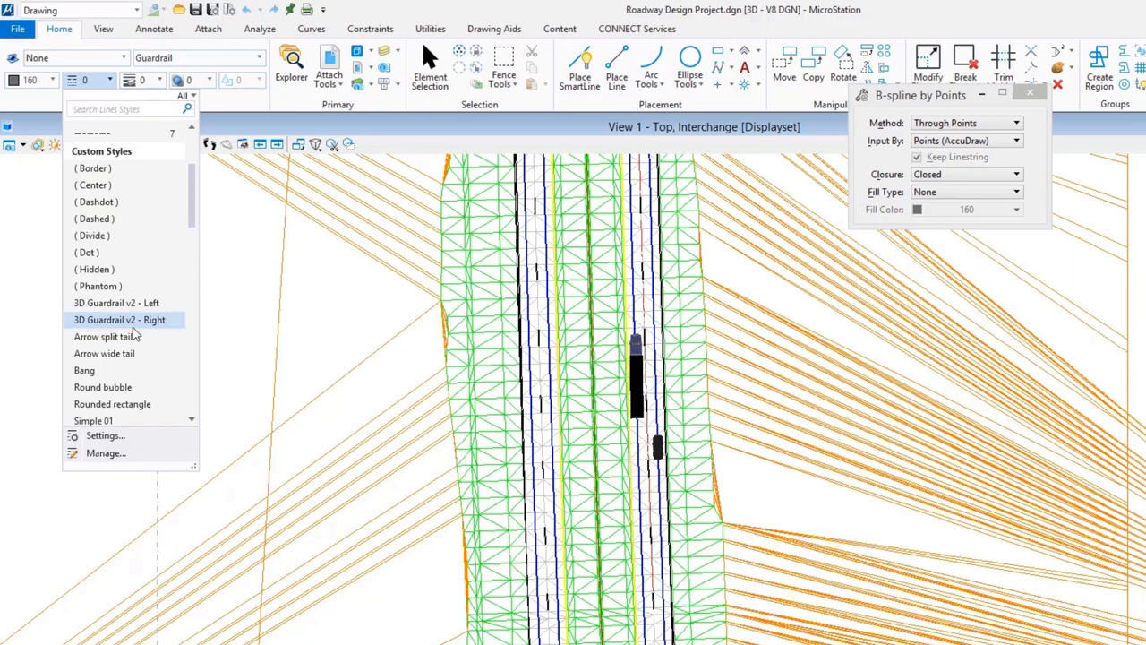
mouse_move(131, 323)
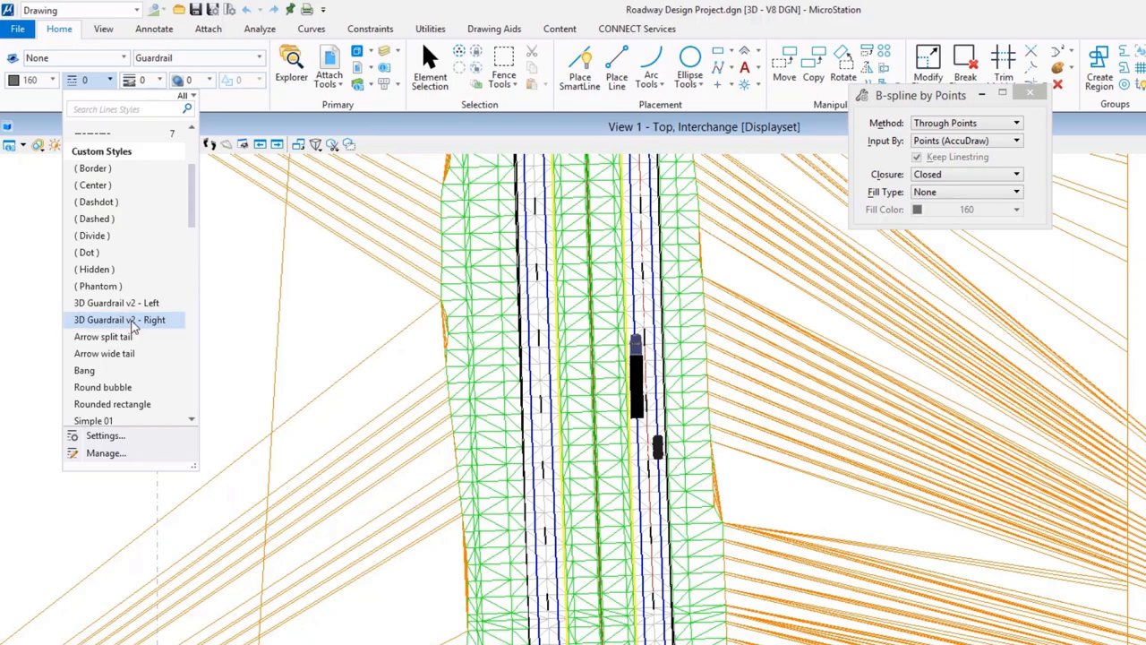
click(119, 319)
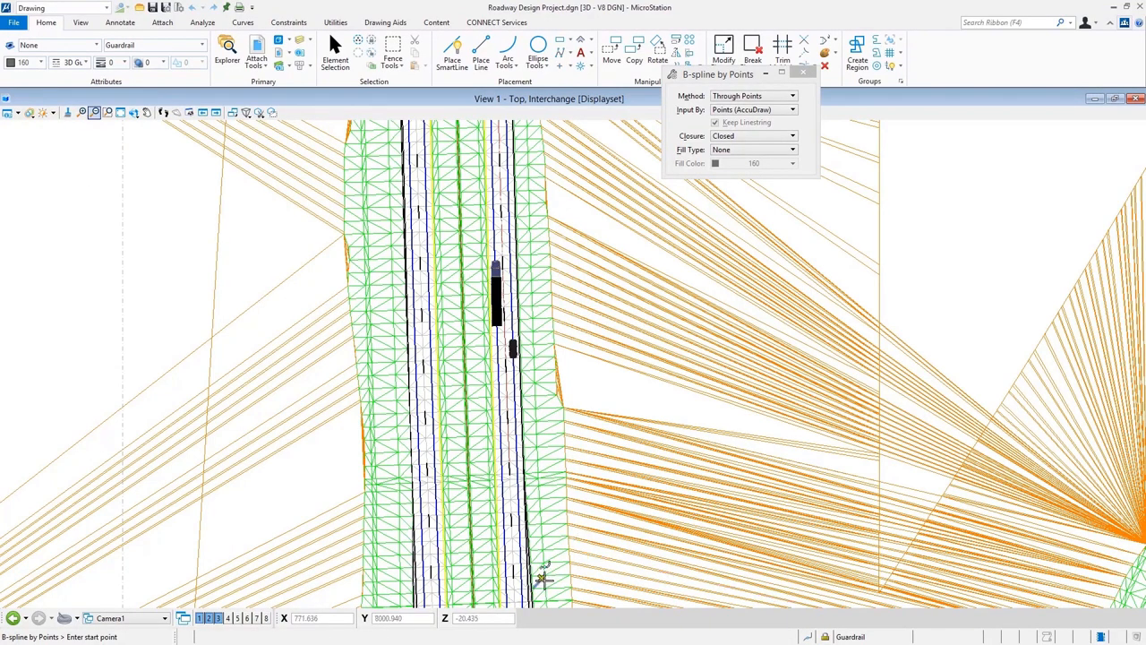
mouse_move(540, 585)
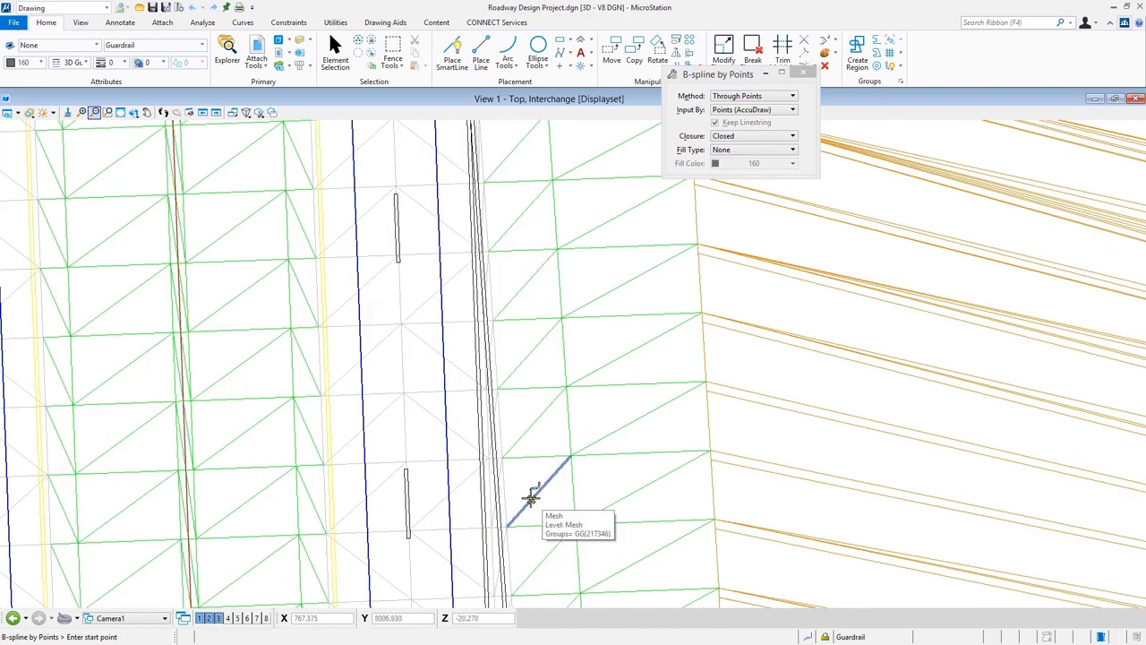
- Trace an open B-spline along the road edge, setting Closure to Open
click(524, 499)
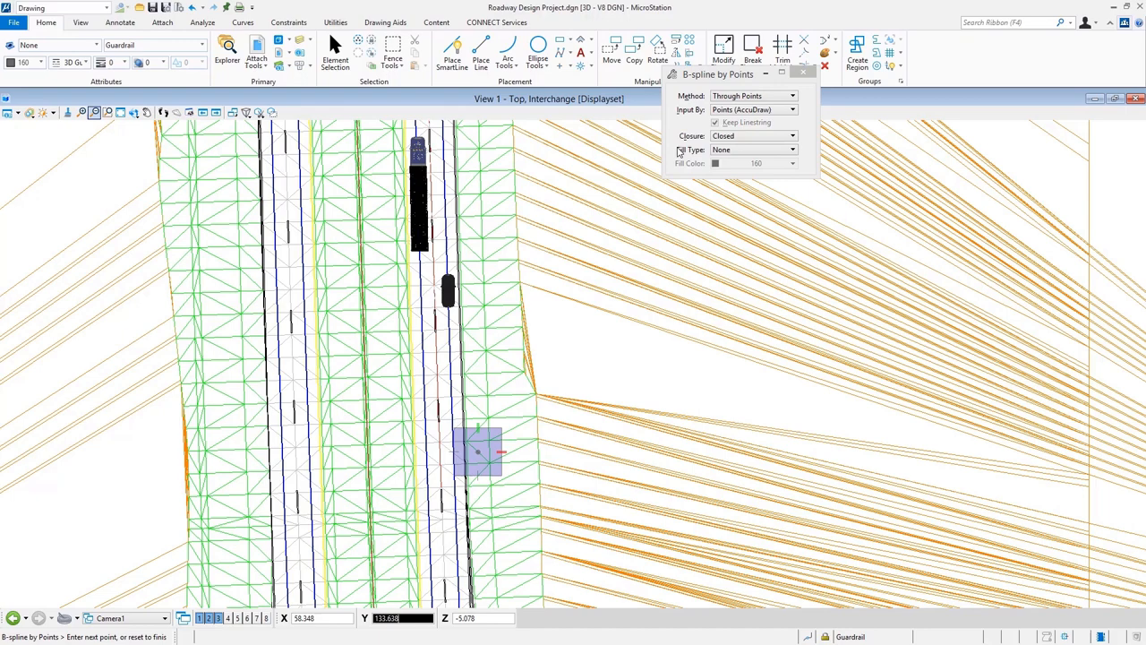
click(792, 136)
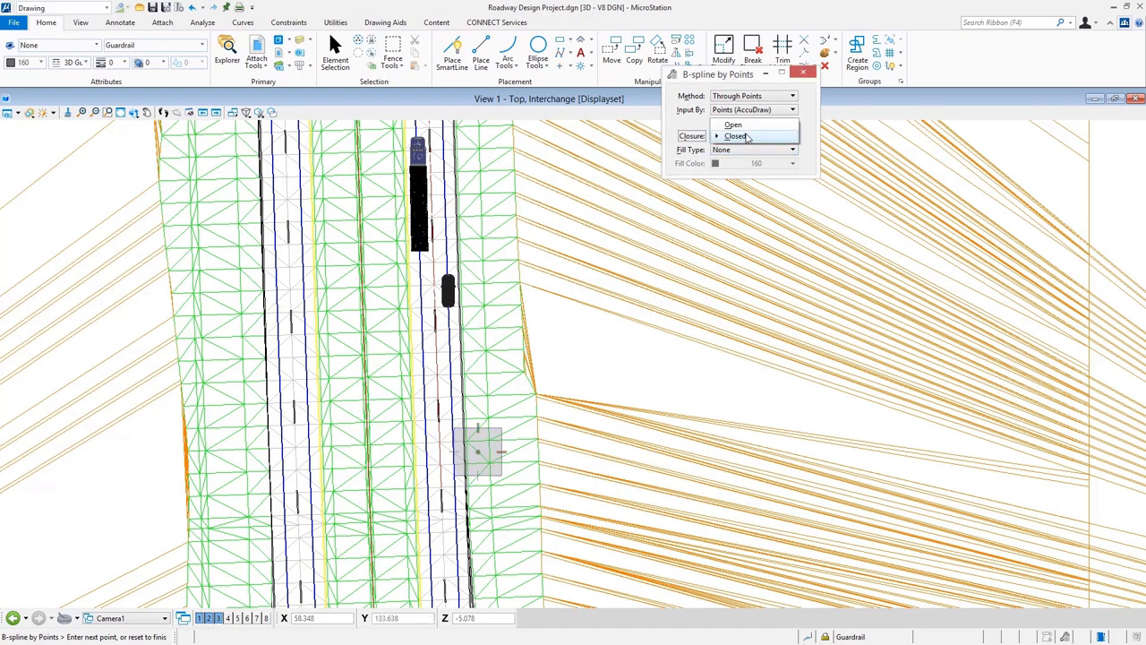
click(732, 125)
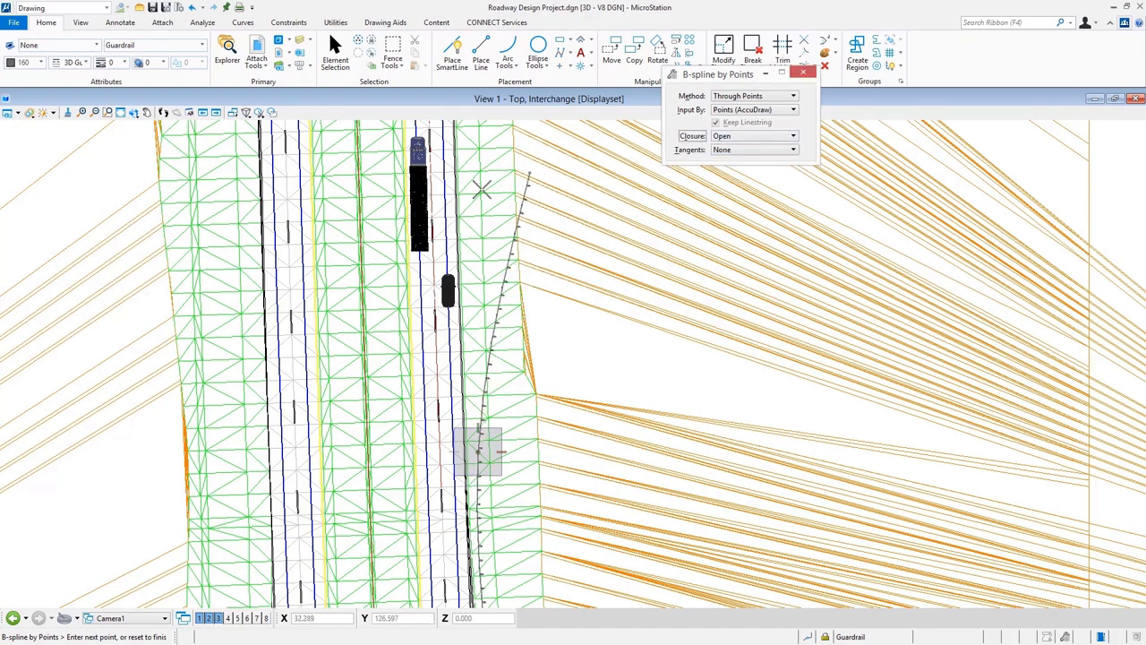
mouse_move(466, 162)
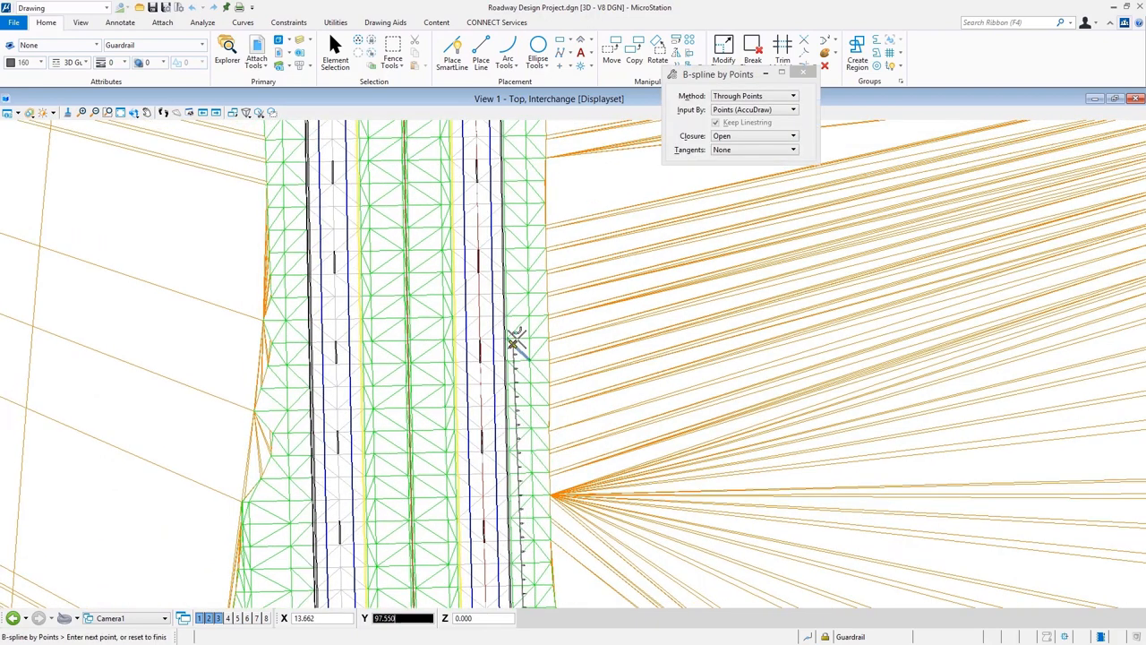
click(597, 161)
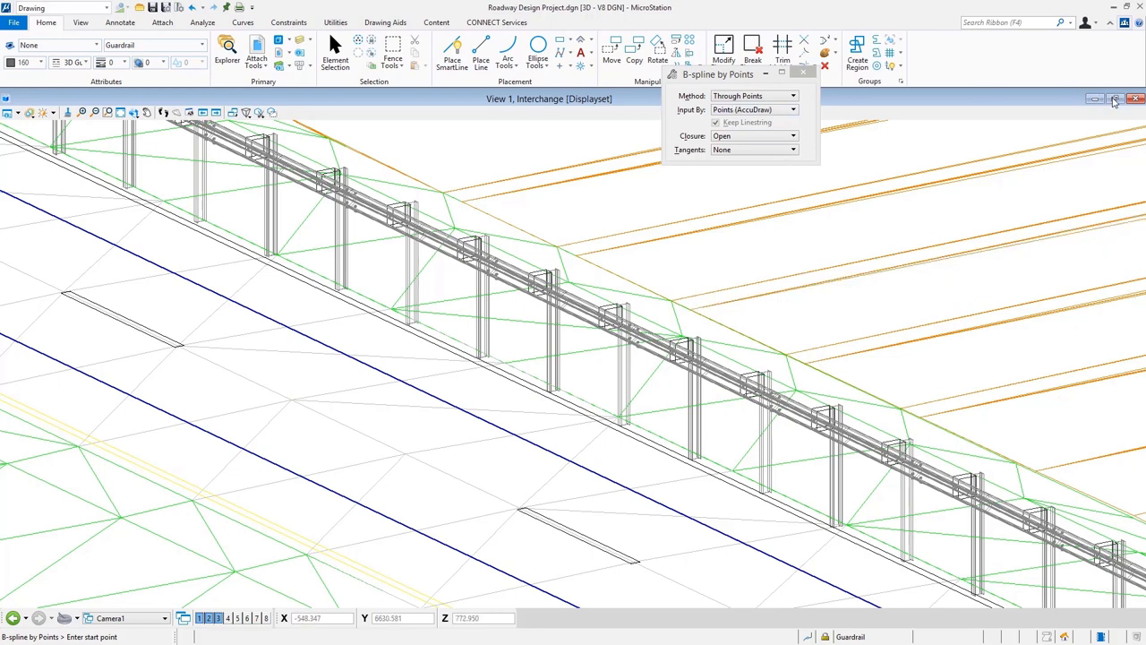
mouse_move(1112, 102)
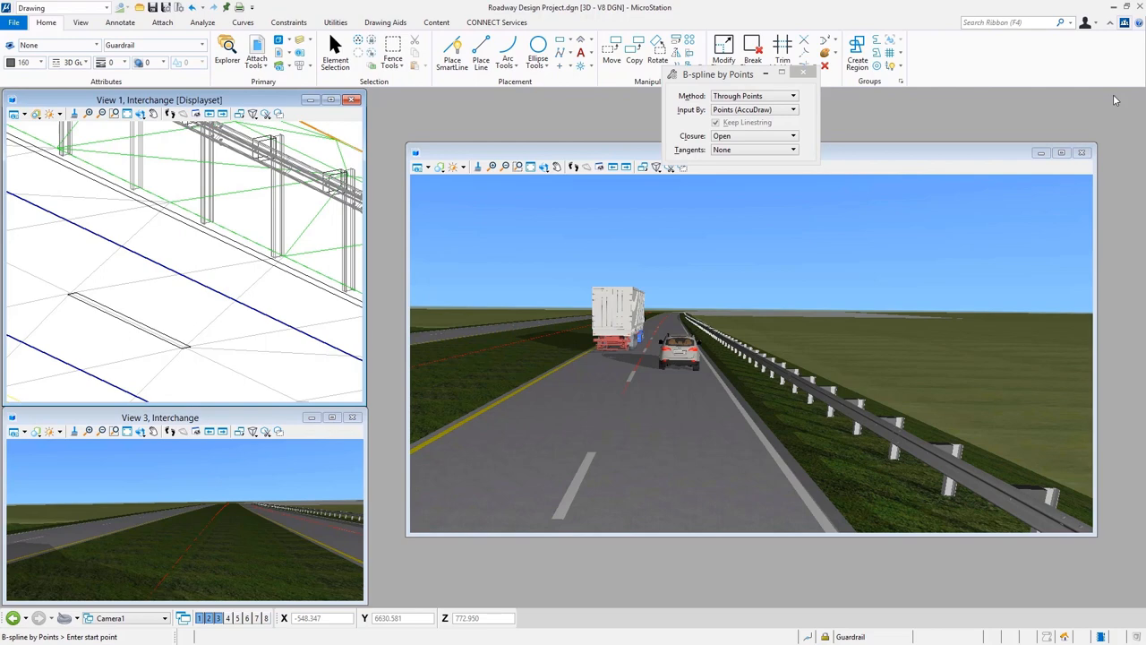
mouse_move(1048, 111)
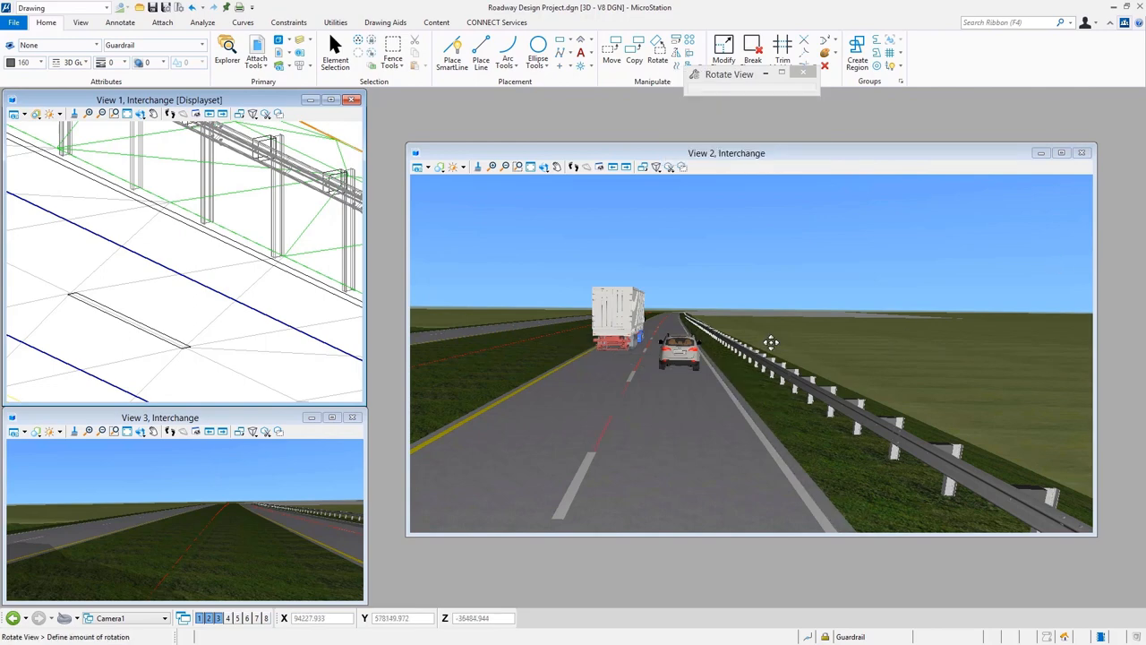
- Orbit View 2 until the guardrail is seen side-on beside the road
drag(772, 342, 822, 384)
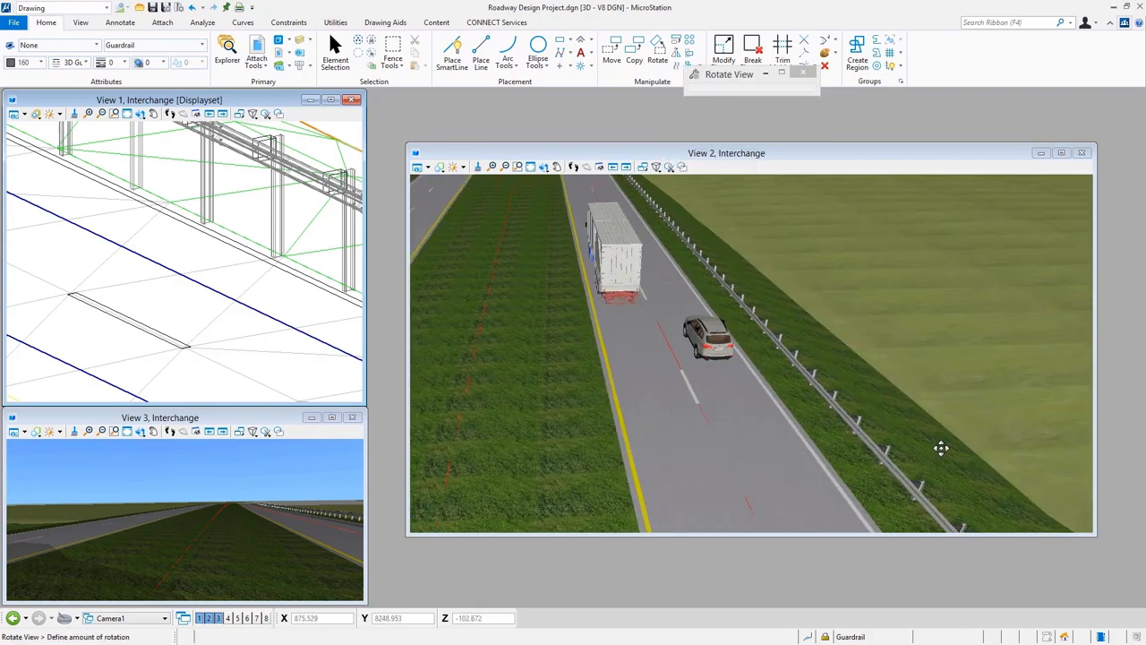
drag(940, 448, 751, 393)
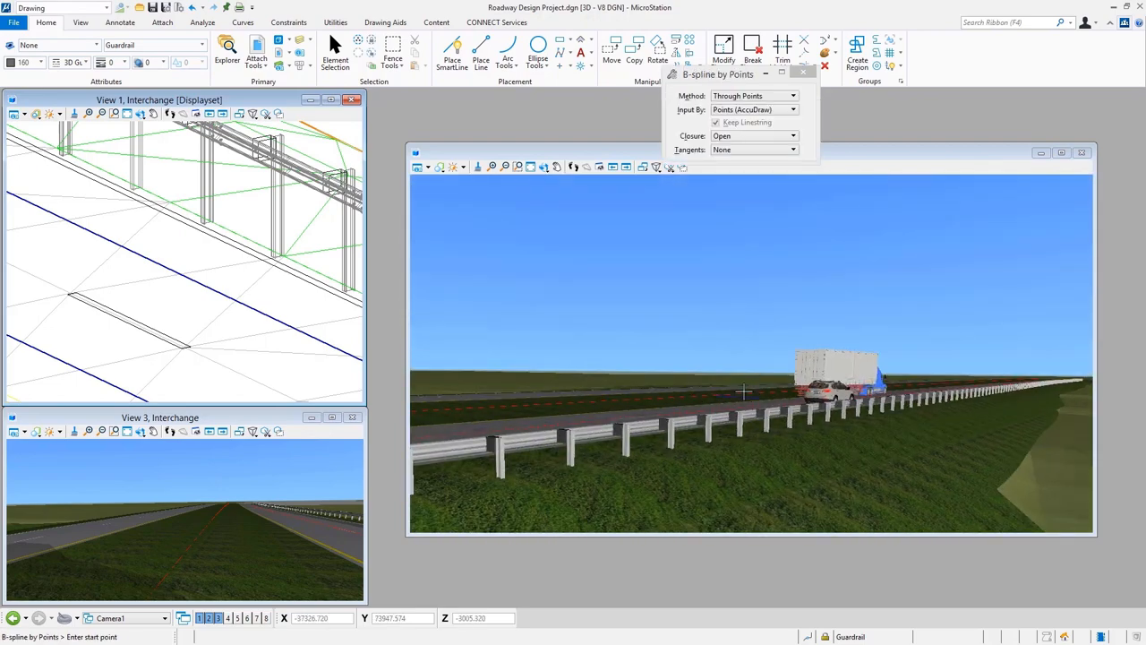
mouse_move(658, 308)
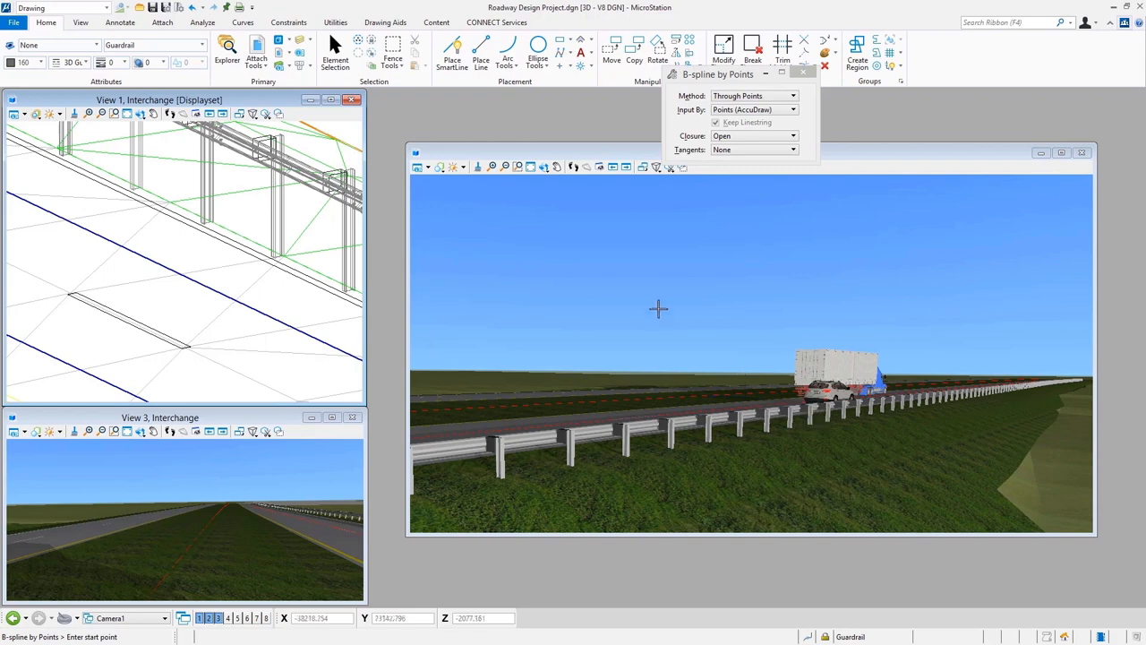
mouse_move(600, 274)
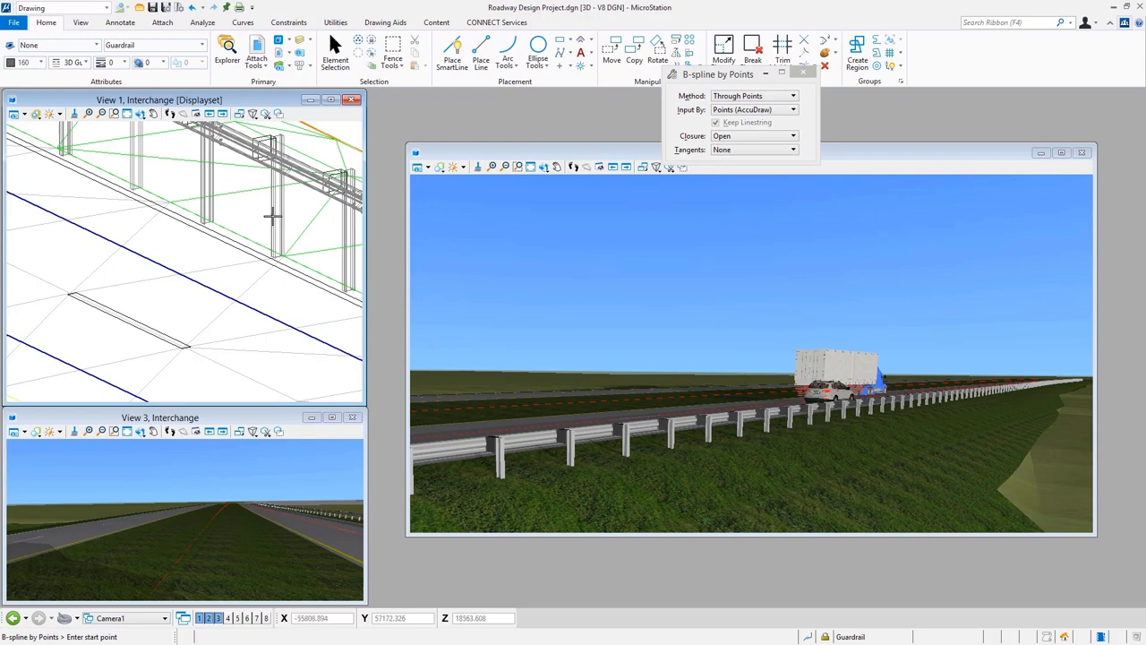
mouse_move(140, 114)
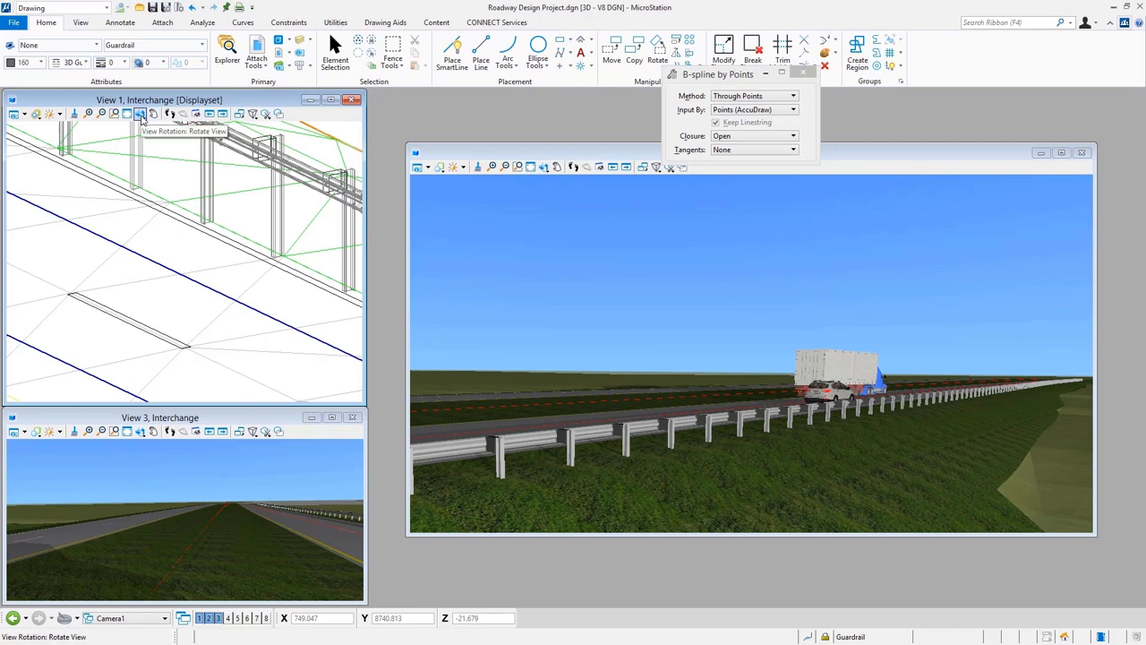
- Rotate View 1 to the Top orientation
click(140, 114)
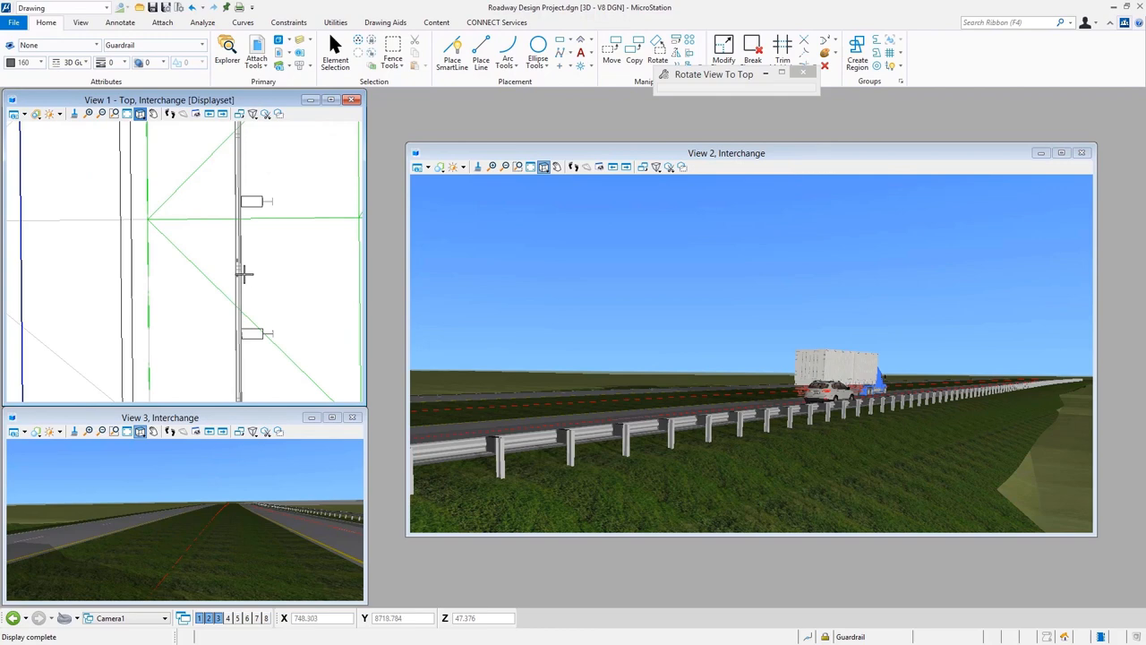
mouse_move(258, 277)
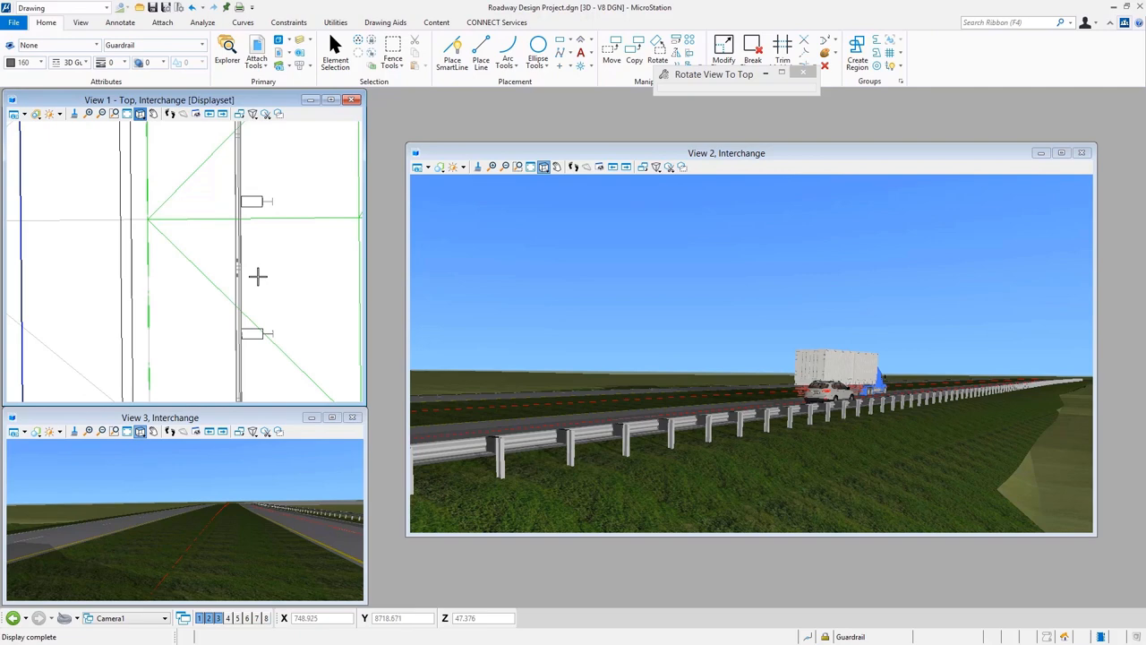
mouse_move(47, 130)
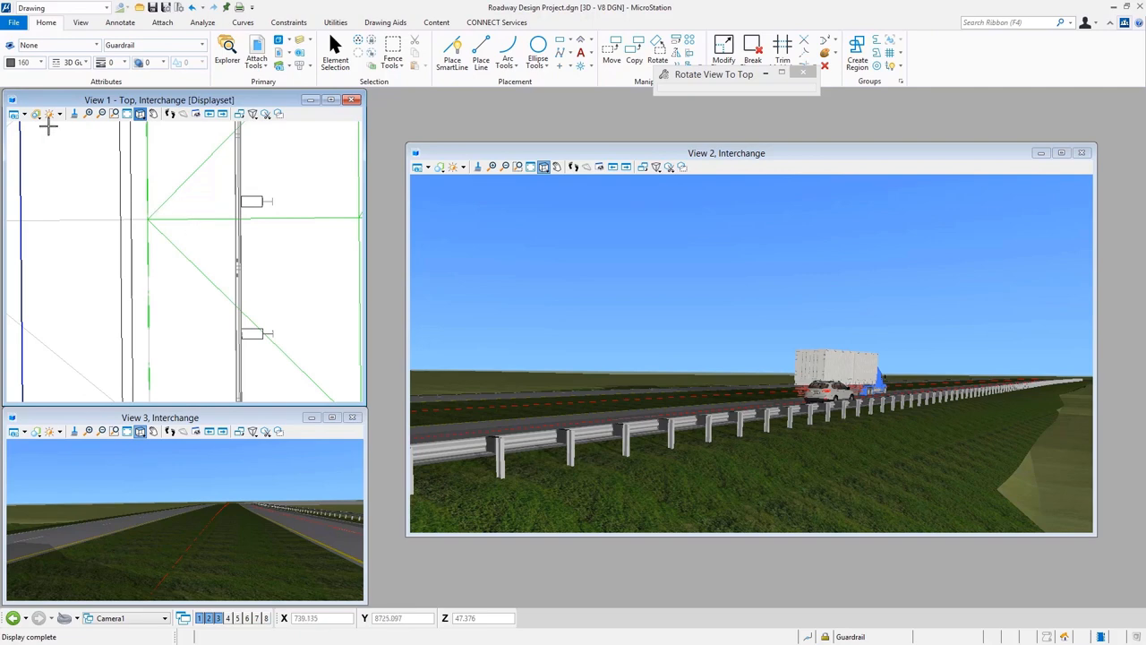
mouse_move(36, 114)
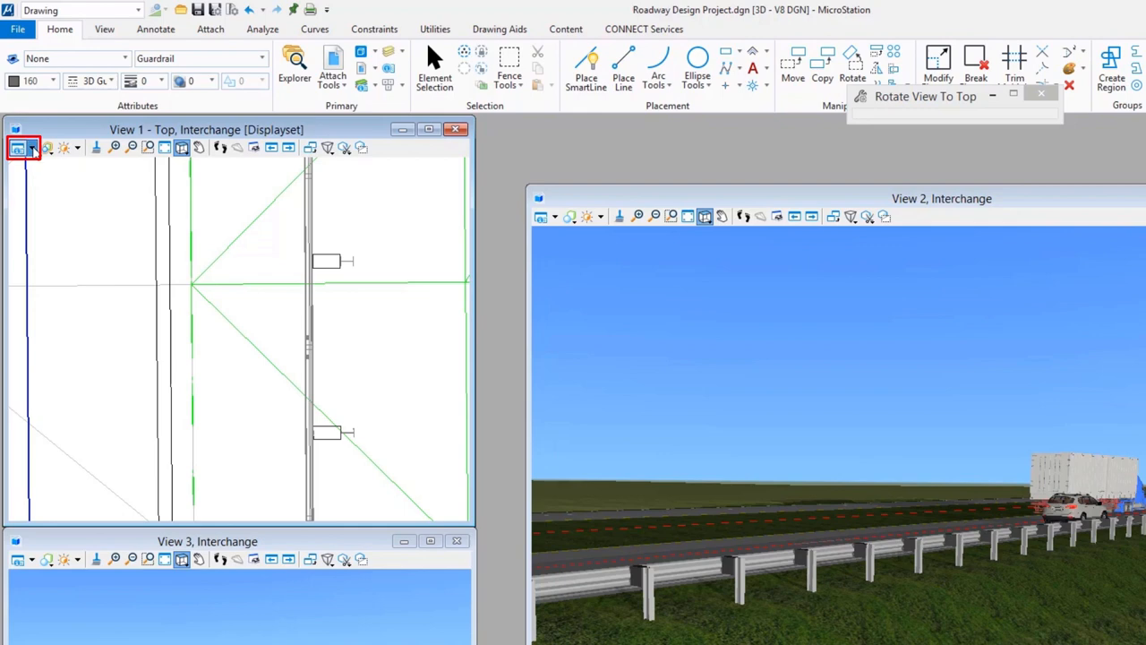
- Turn off Line Styles in View 1's View Attributes
click(32, 148)
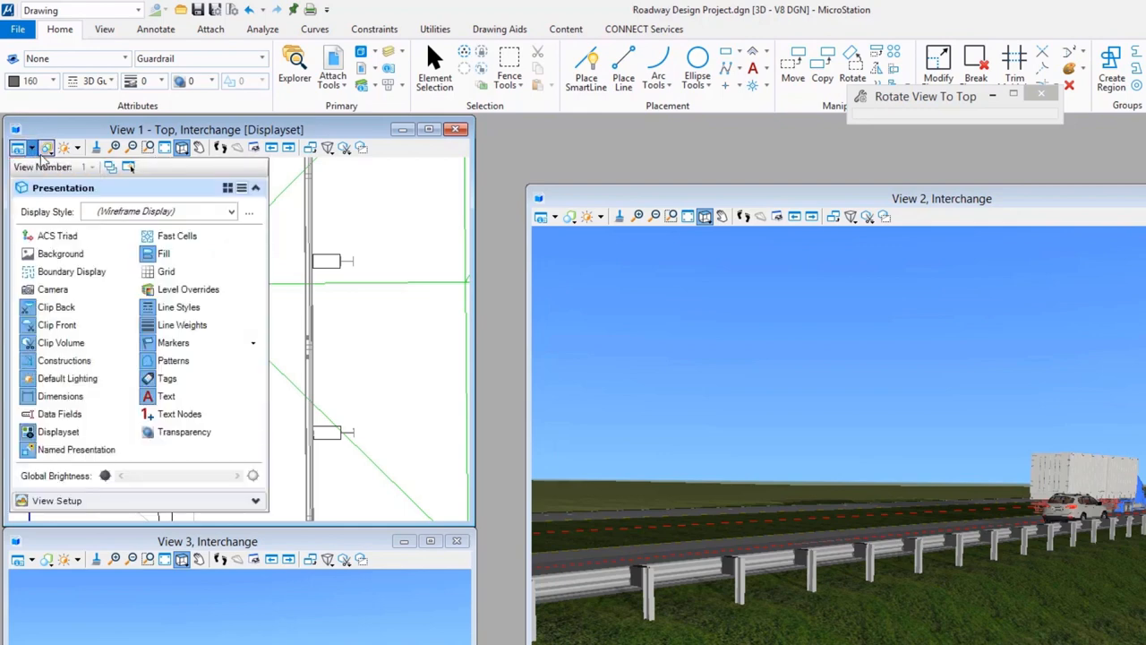
mouse_move(47, 149)
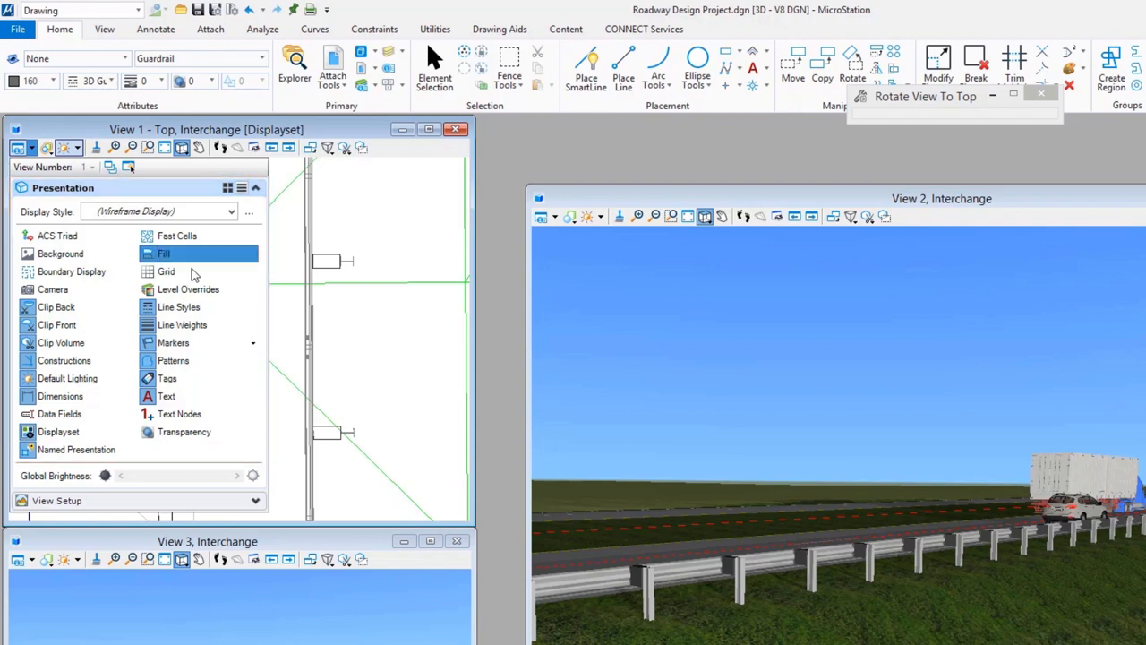
mouse_move(202, 307)
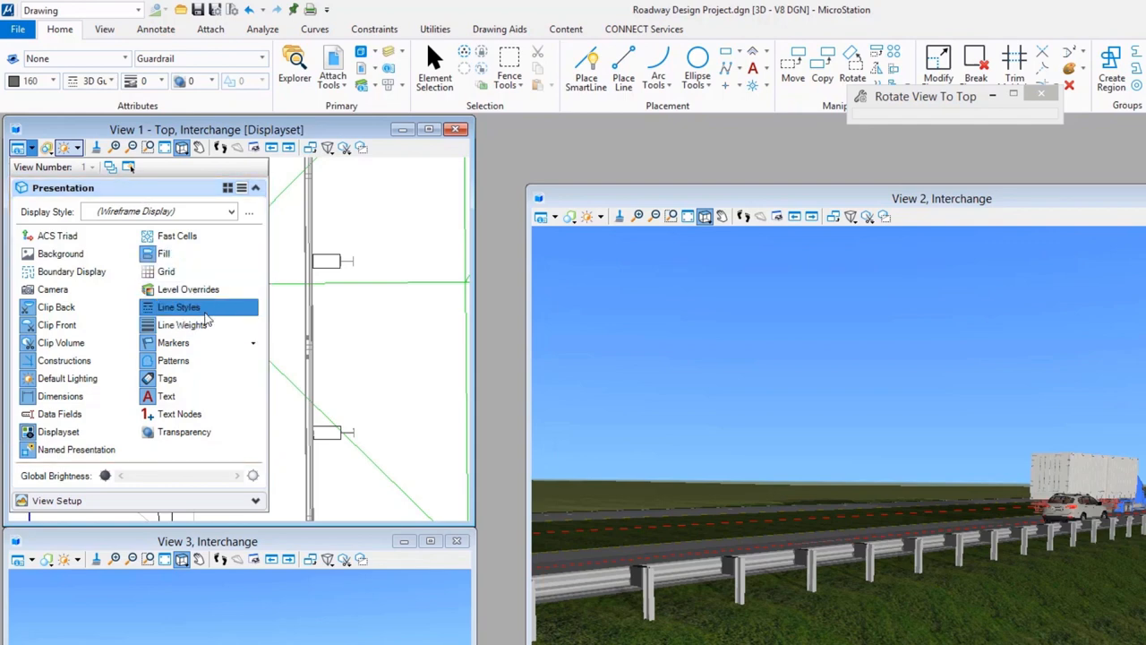
click(178, 306)
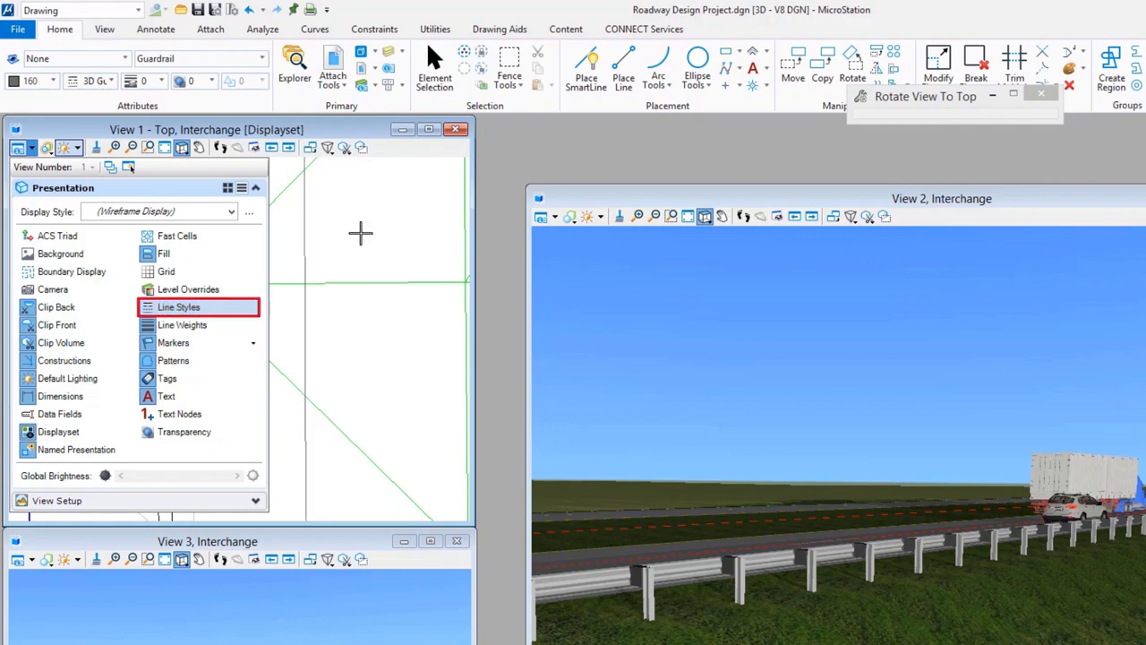